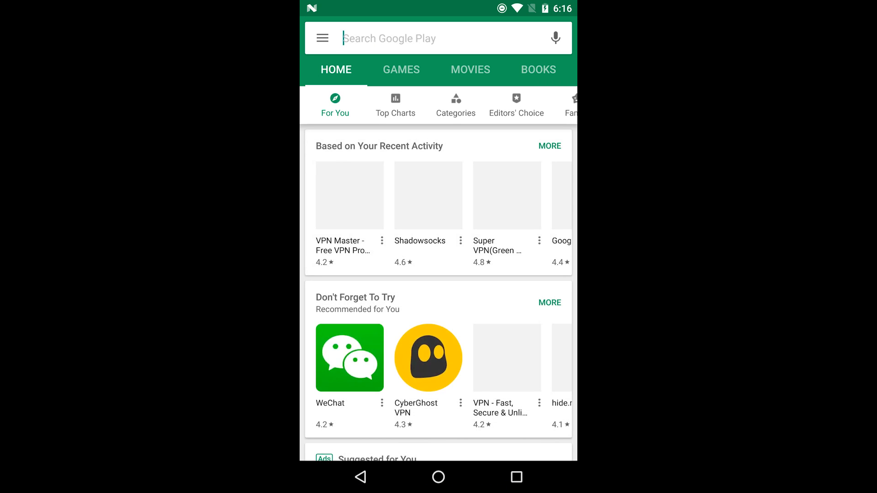
Search Google Play for 'openvpn for android' and install the OpenVPN for Android app.
{"action": "type", "text": "openvpn for android"}
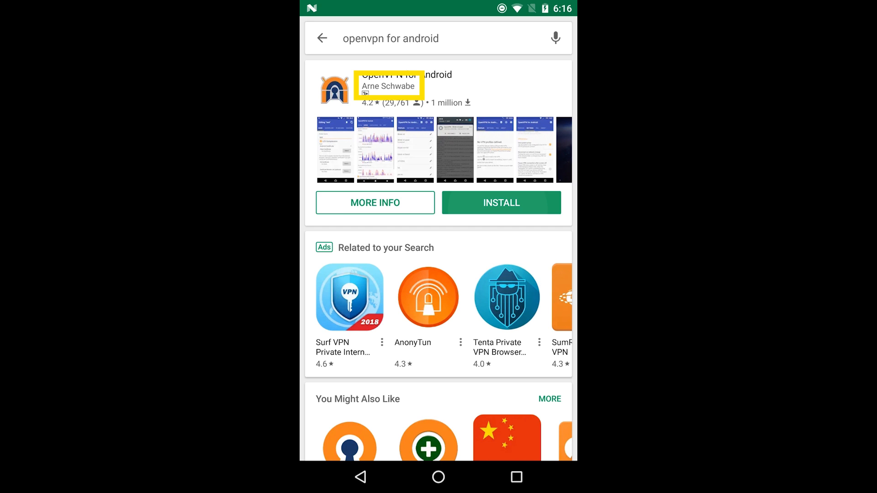
{"action": "left_click", "coordinate": [501, 203]}
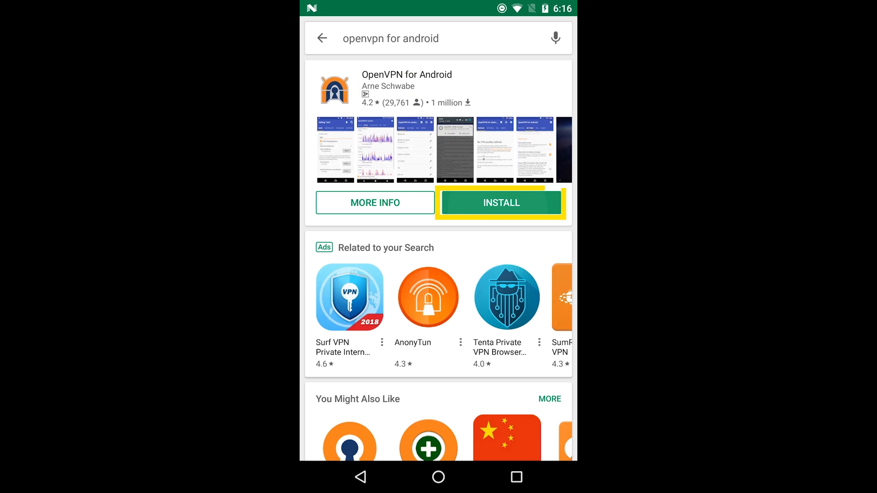
{"action": "left_click", "coordinate": [501, 203]}
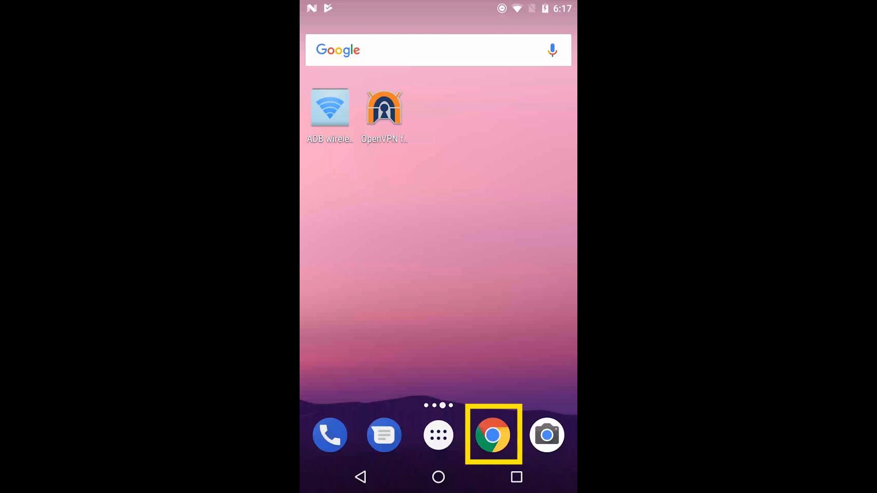
Open expressvpn.com in Chrome and sign in through My Account.
{"action": "left_click", "coordinate": [492, 435]}
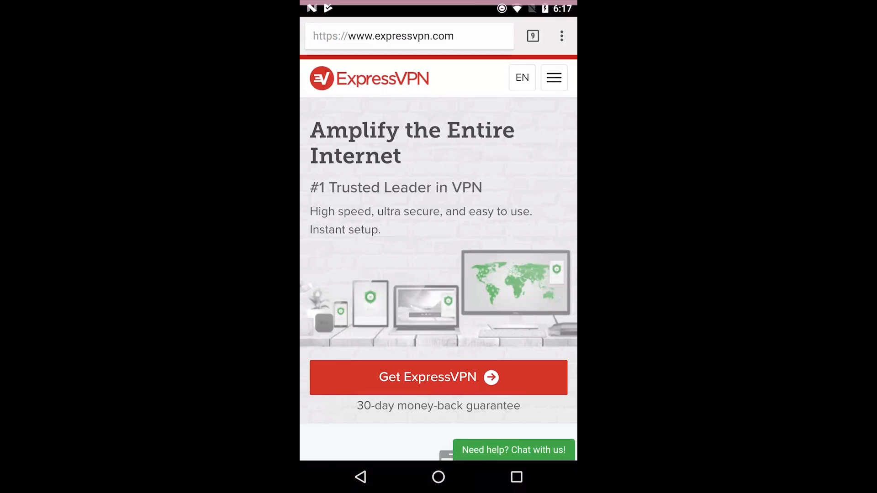
{"action": "left_click", "coordinate": [554, 77]}
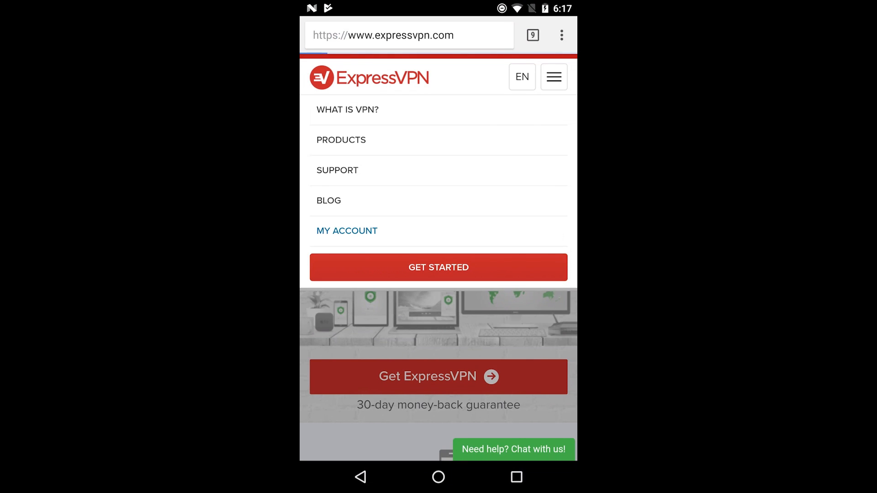
{"action": "left_click", "coordinate": [346, 231]}
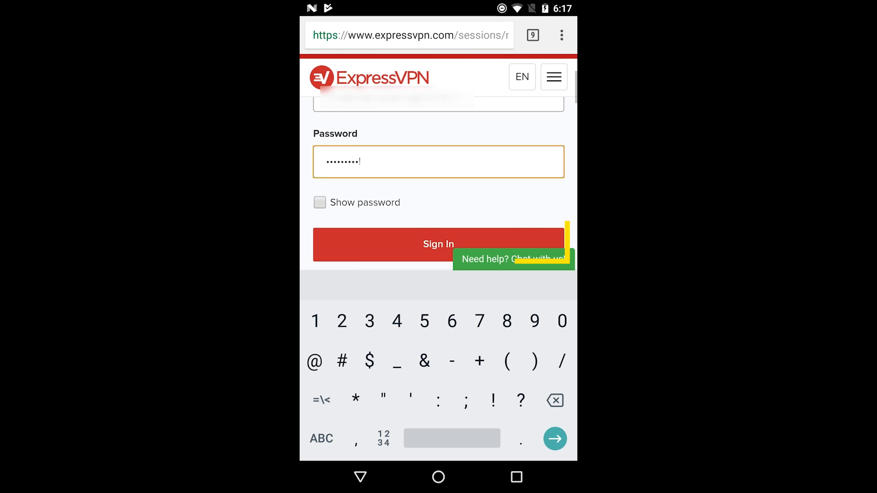
{"action": "left_click", "coordinate": [439, 244]}
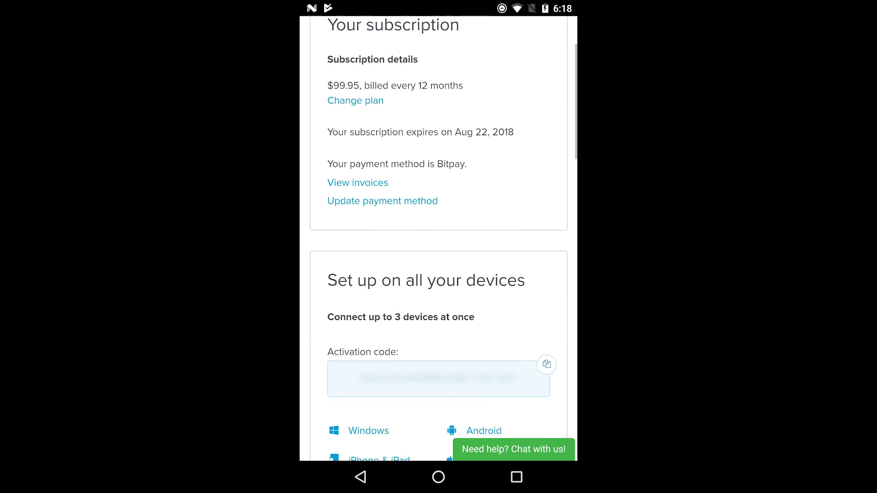
Go to the Set Up ExpressVPN page and expand the full device list.
{"action": "scroll", "scroll_direction": "down", "scroll_amount": 3}
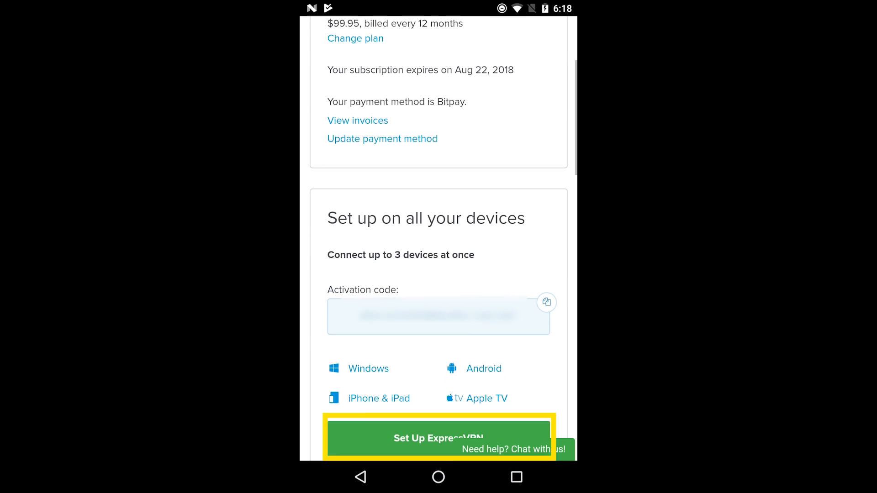
{"action": "scroll", "scroll_direction": "down", "scroll_amount": 3}
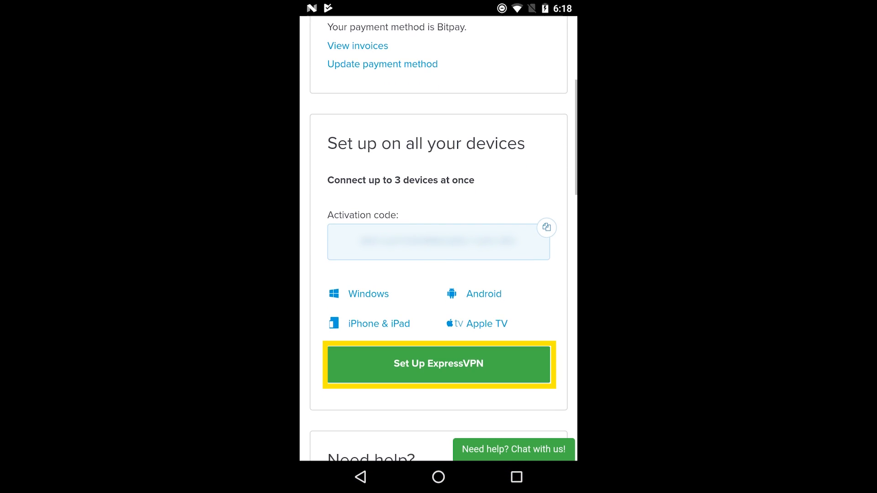
{"action": "left_click", "coordinate": [439, 364]}
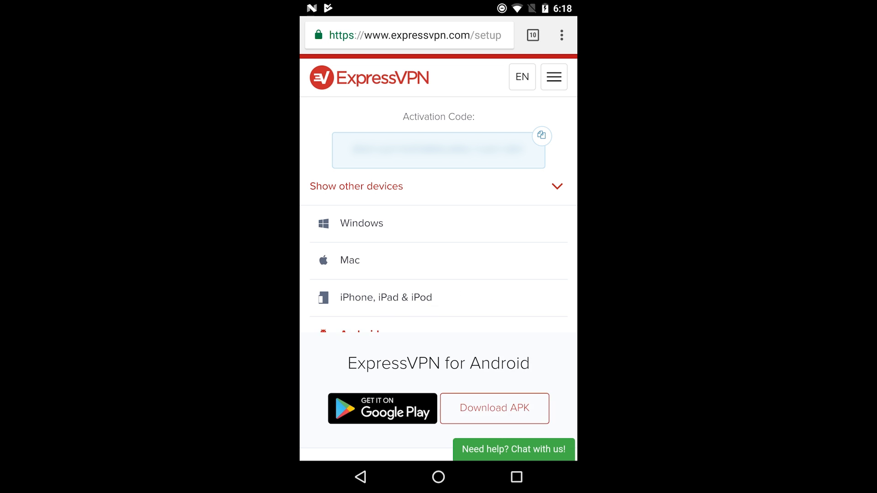
{"action": "left_click", "coordinate": [355, 186]}
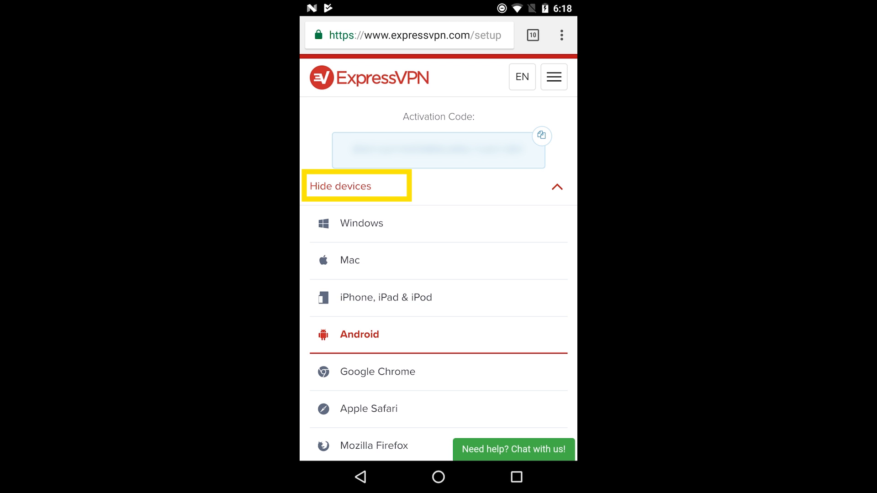
{"action": "scroll", "scroll_direction": "down", "scroll_amount": 3}
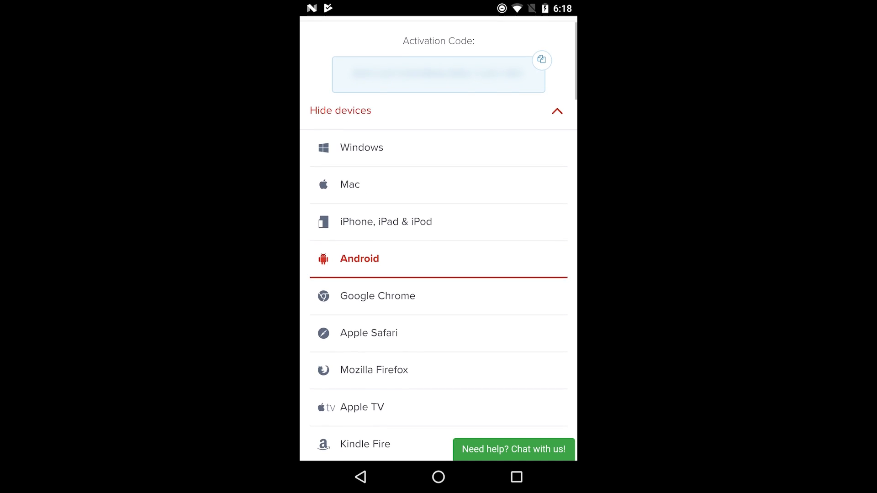
{"action": "scroll", "scroll_direction": "down", "scroll_amount": 3}
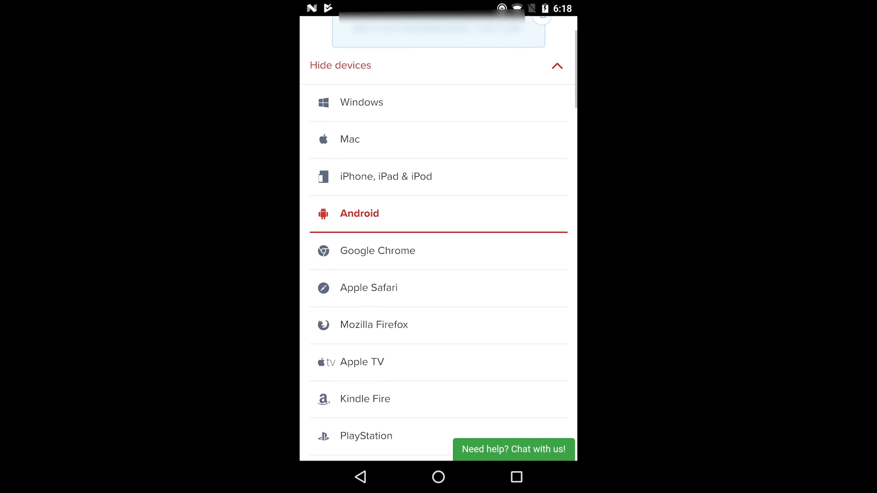
{"action": "scroll", "scroll_direction": "down", "scroll_amount": 3}
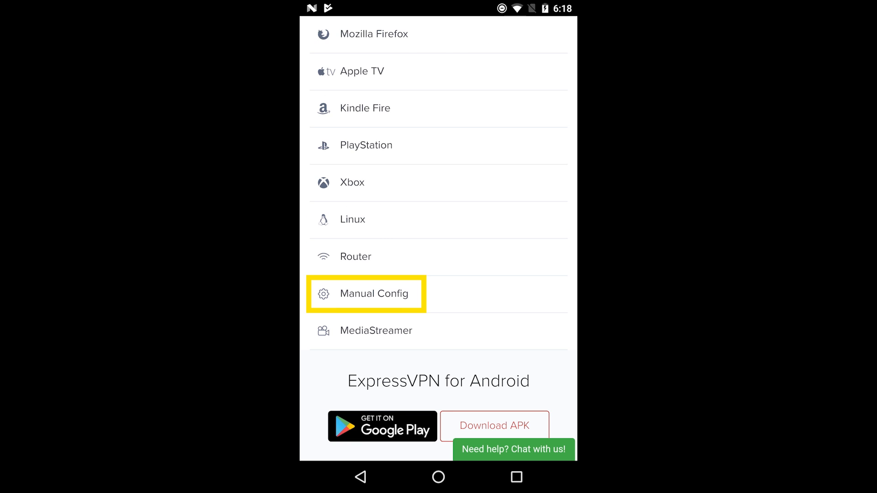
Download the Americas USA - New York config from Manual Config, allowing Chrome storage access.
{"action": "left_click", "coordinate": [373, 294]}
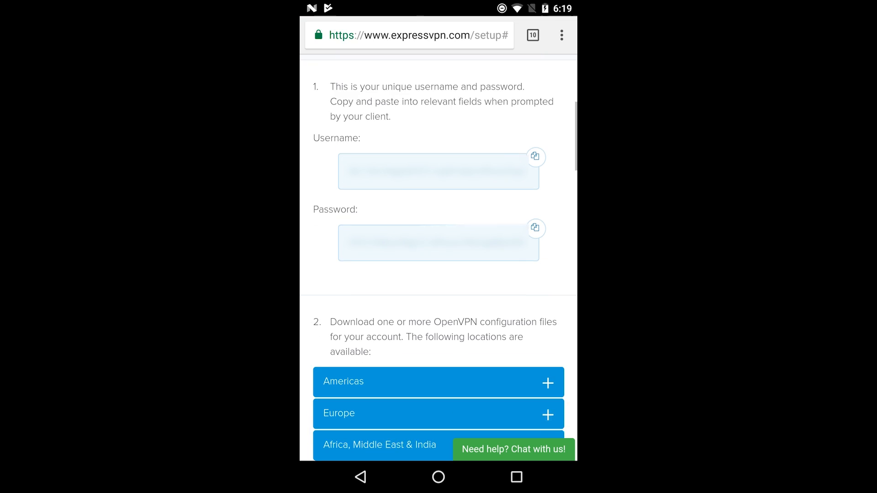
{"action": "scroll", "scroll_direction": "down", "scroll_amount": 3}
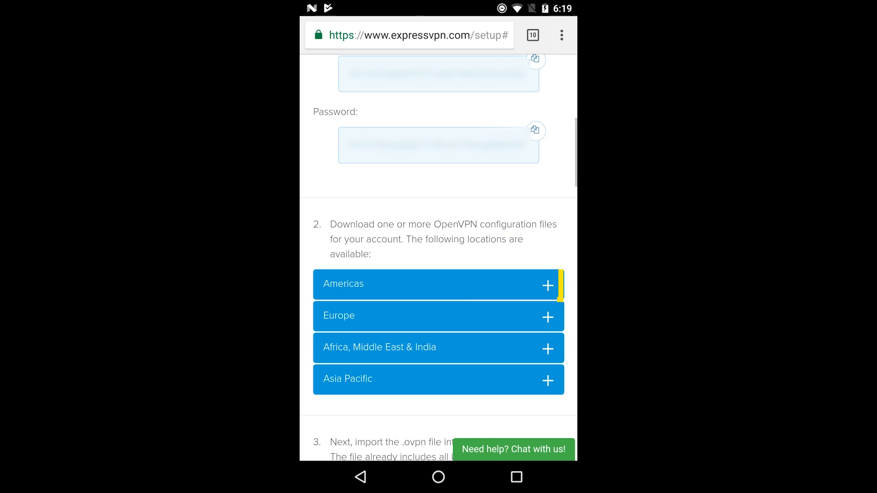
{"action": "left_click", "coordinate": [438, 284]}
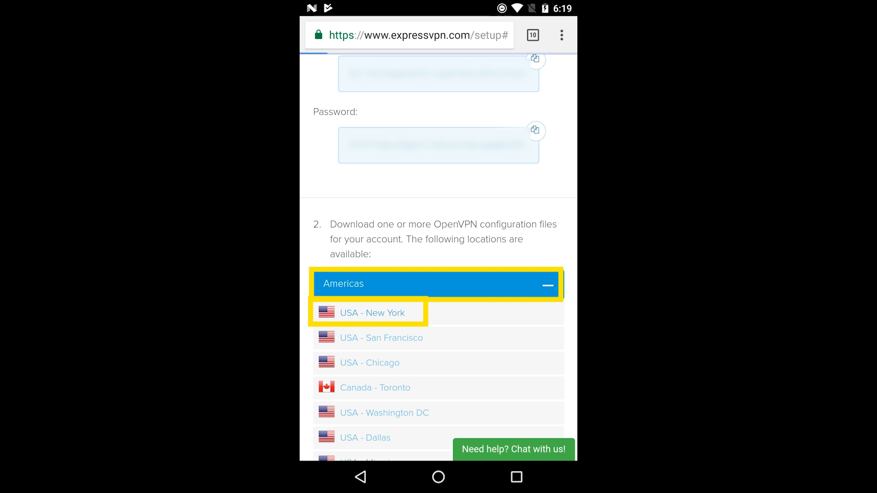
{"action": "left_click", "coordinate": [368, 313]}
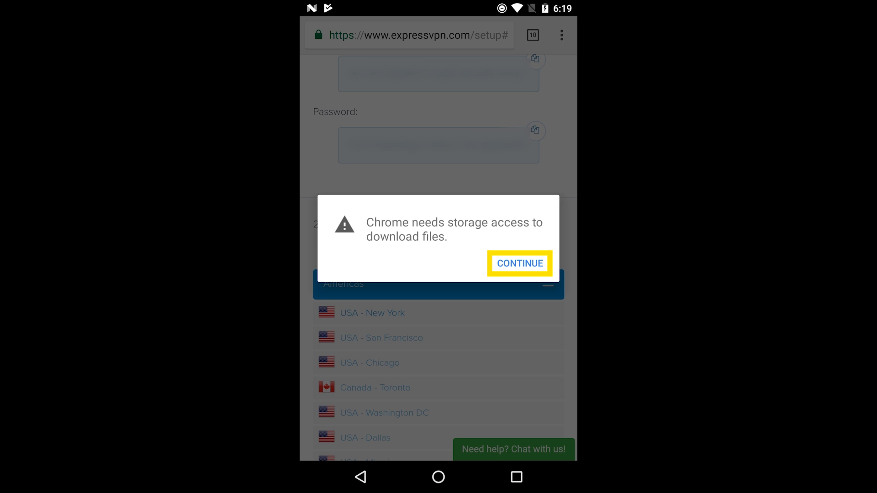
{"action": "left_click", "coordinate": [520, 263]}
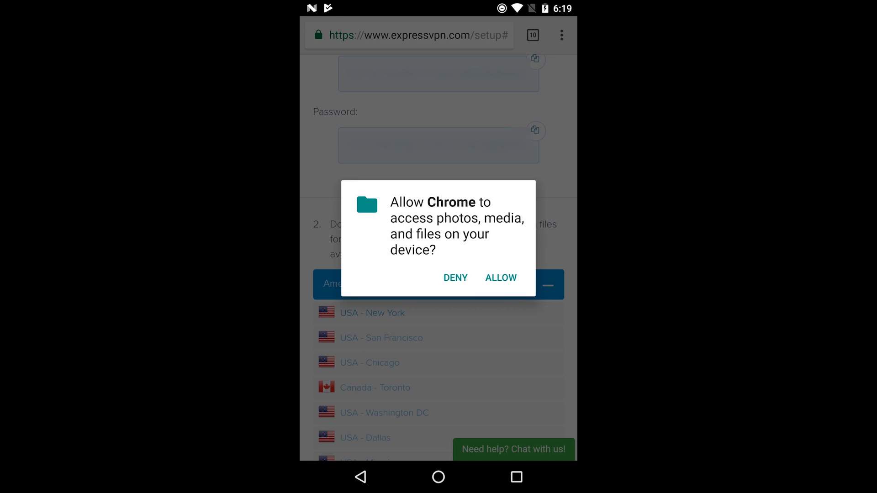
{"action": "left_click", "coordinate": [500, 278]}
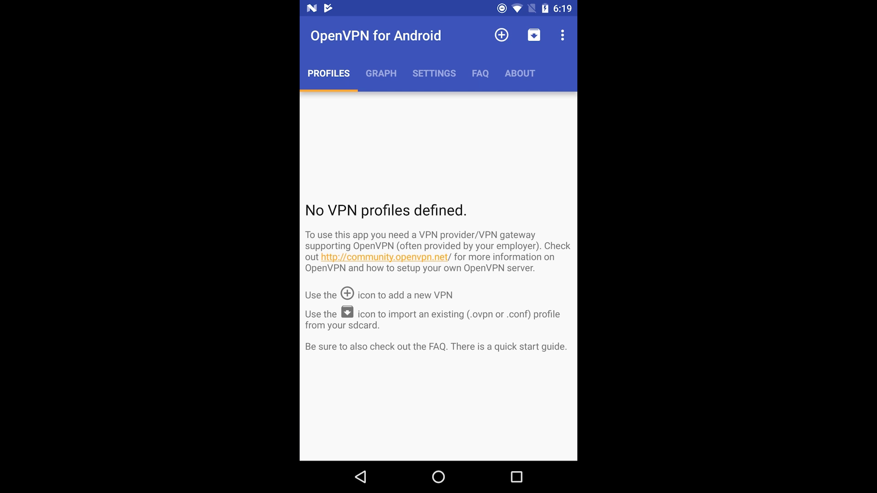
Import the downloaded my_expressvpn New York .ovpn file and save the converted profile.
{"action": "left_click", "coordinate": [534, 35]}
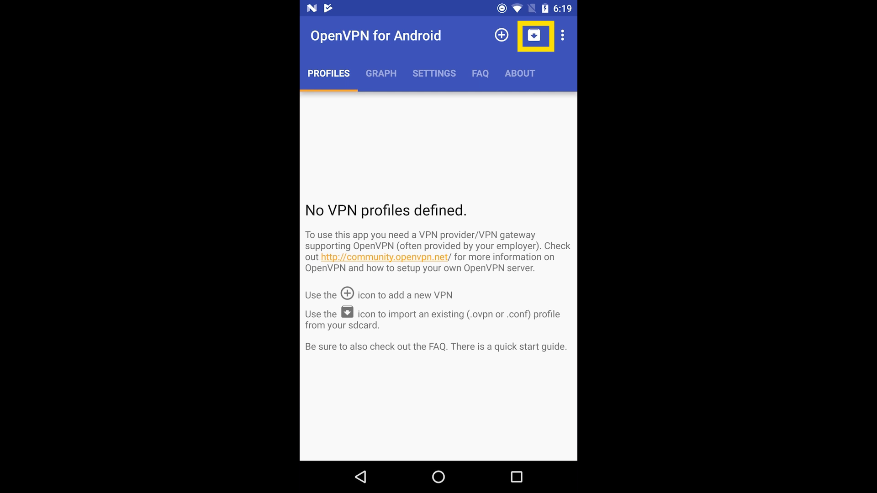
{"action": "left_click", "coordinate": [535, 35]}
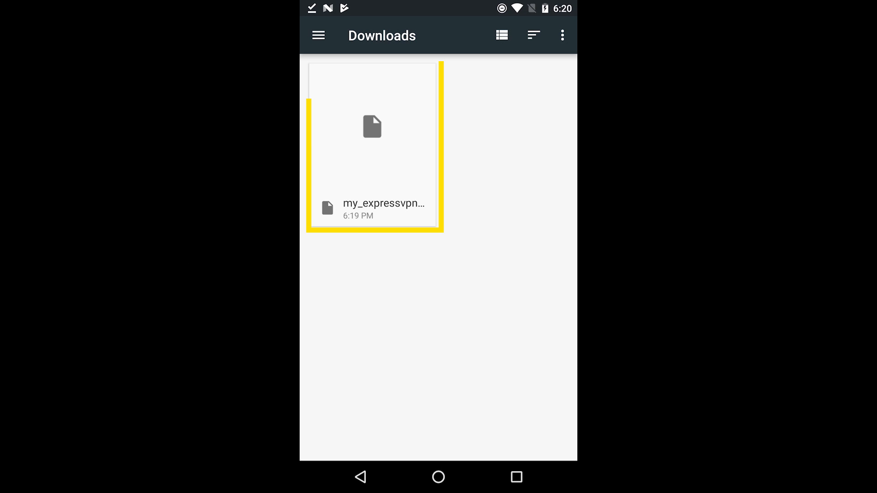
{"action": "left_click", "coordinate": [375, 128]}
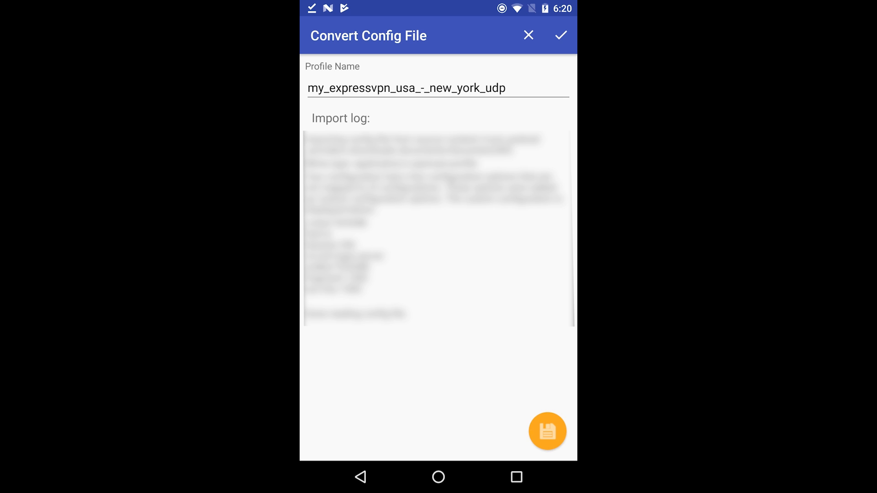
{"action": "left_click", "coordinate": [563, 35]}
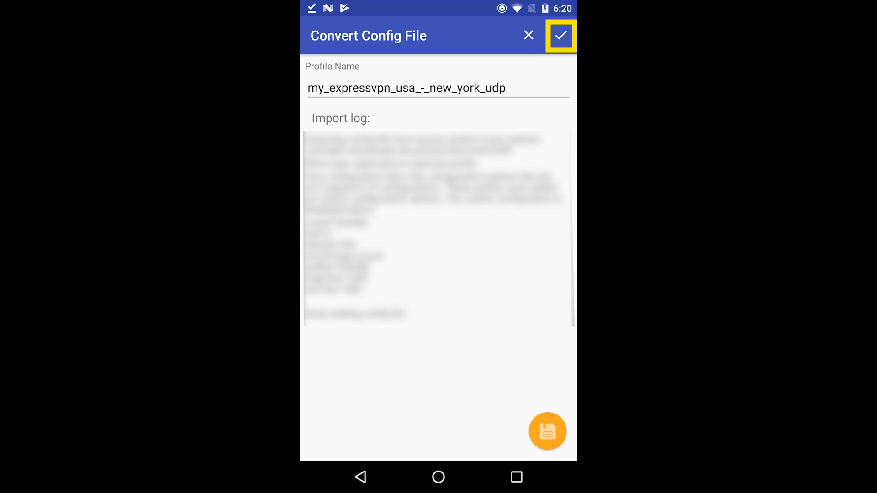
{"action": "left_click", "coordinate": [561, 36]}
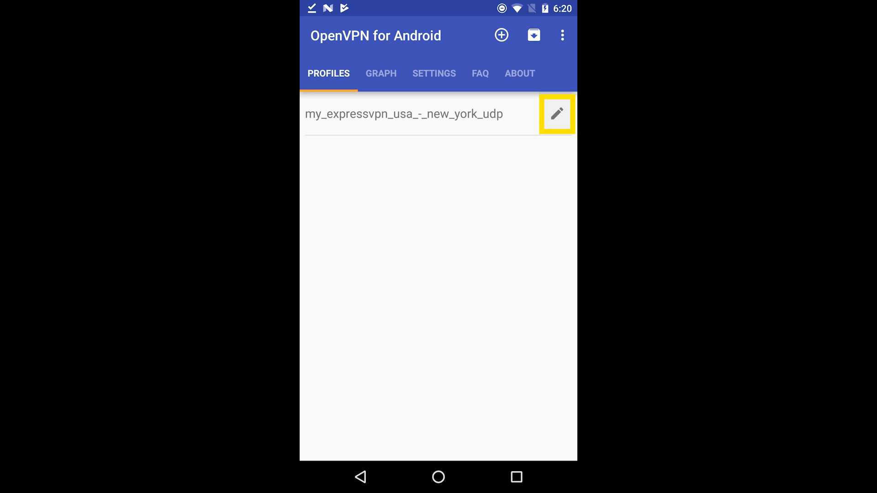
Paste the ExpressVPN account username and password into the New York profile's credential fields.
{"action": "left_click", "coordinate": [557, 114]}
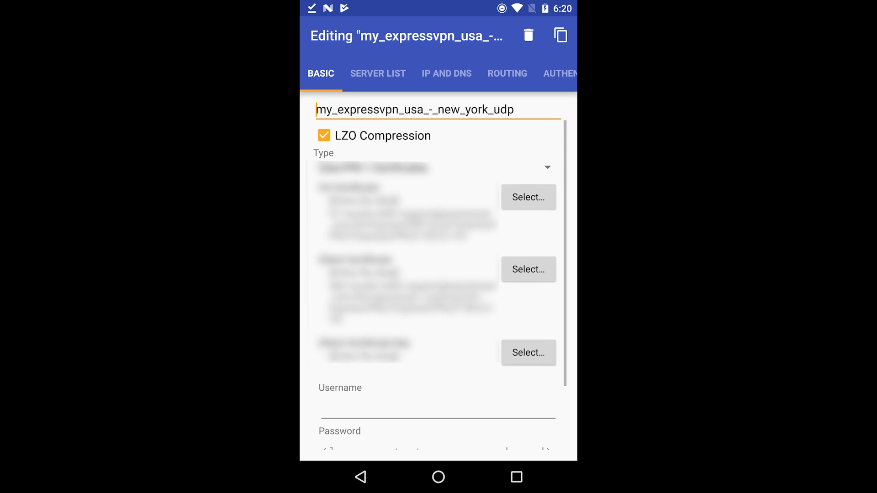
{"action": "scroll", "scroll_direction": "down", "scroll_amount": 3}
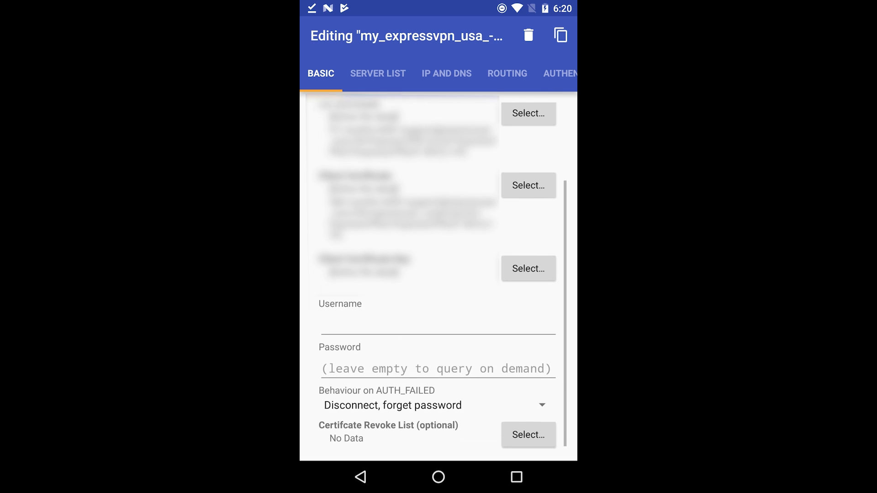
{"action": "scroll", "scroll_direction": "down", "scroll_amount": 3}
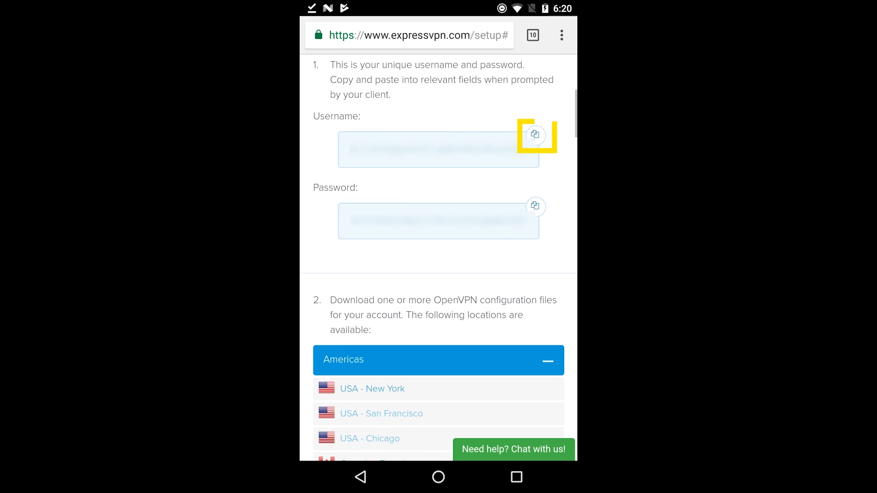
{"action": "left_click", "coordinate": [536, 134]}
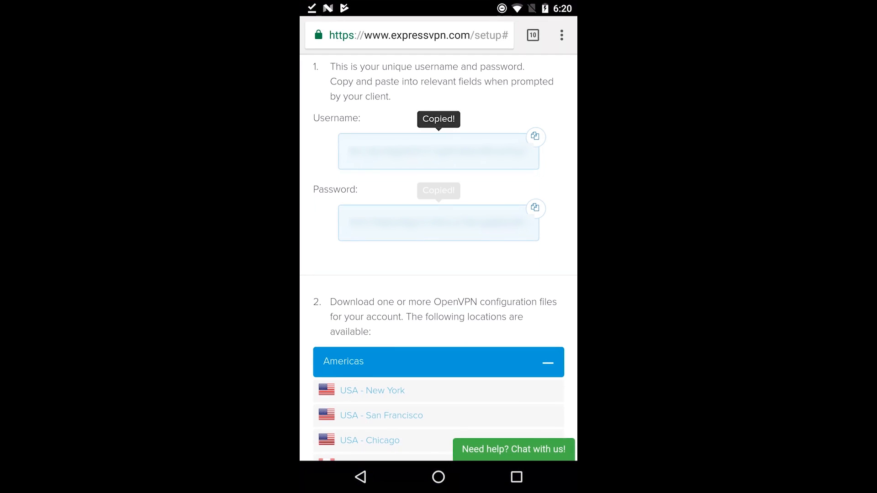
{"action": "left_click", "coordinate": [516, 477]}
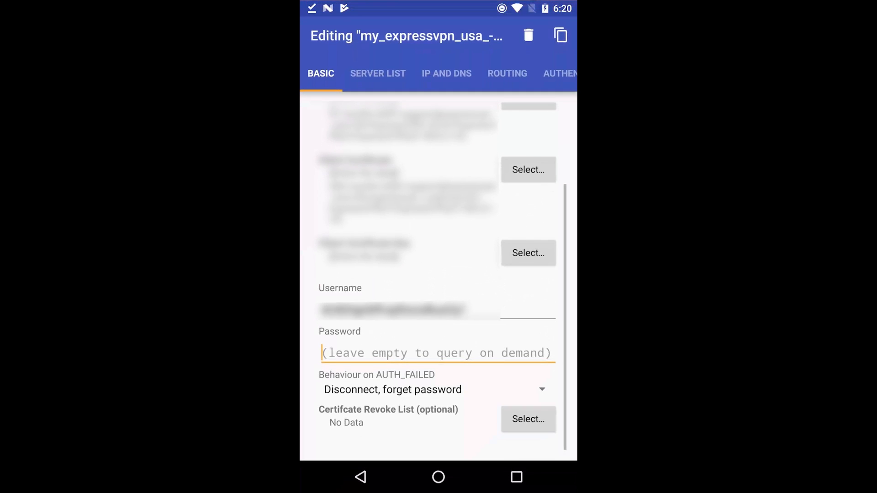
{"action": "type", "text": "password"}
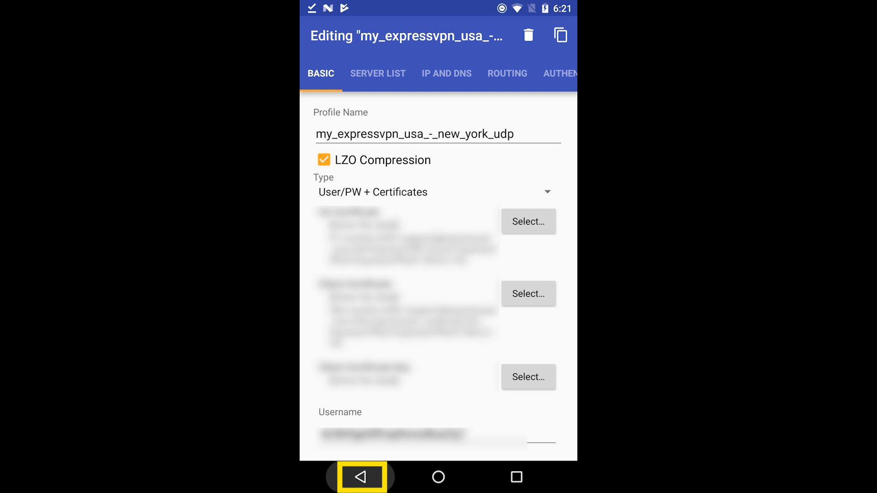
Connect the New York profile, accepting the VPN connection request with OK.
{"action": "left_click", "coordinate": [363, 480]}
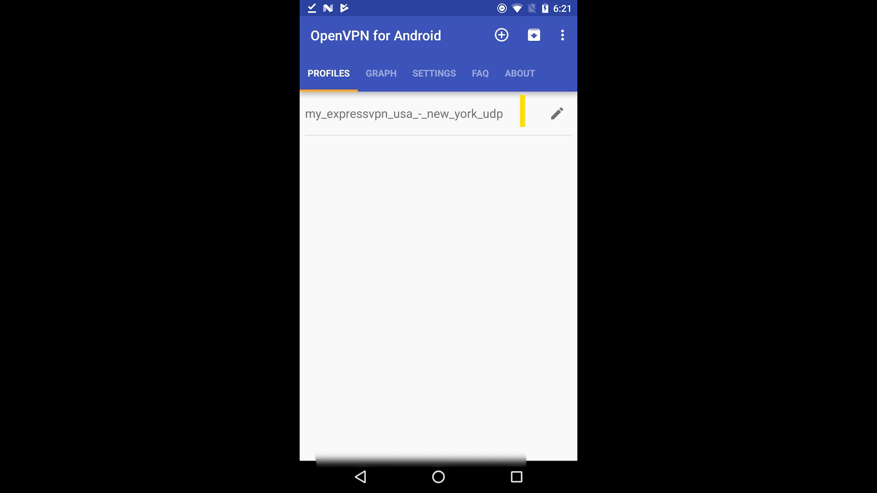
{"action": "left_click", "coordinate": [407, 115]}
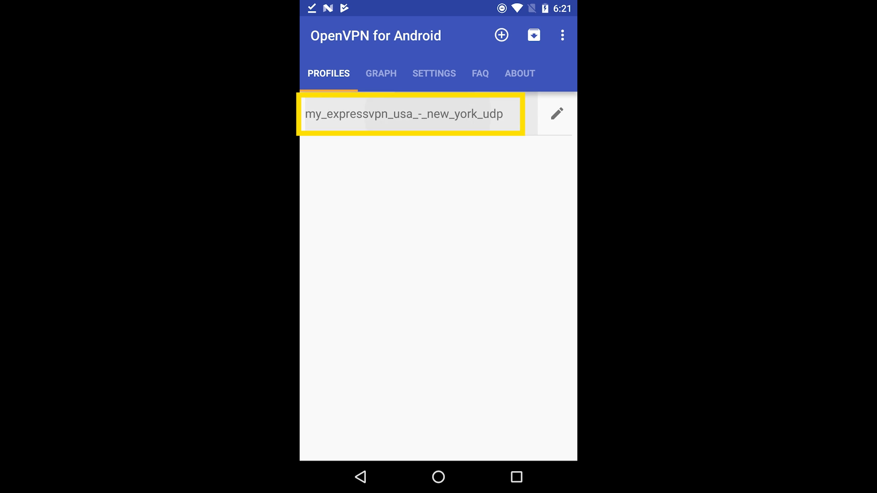
{"action": "left_click", "coordinate": [407, 115]}
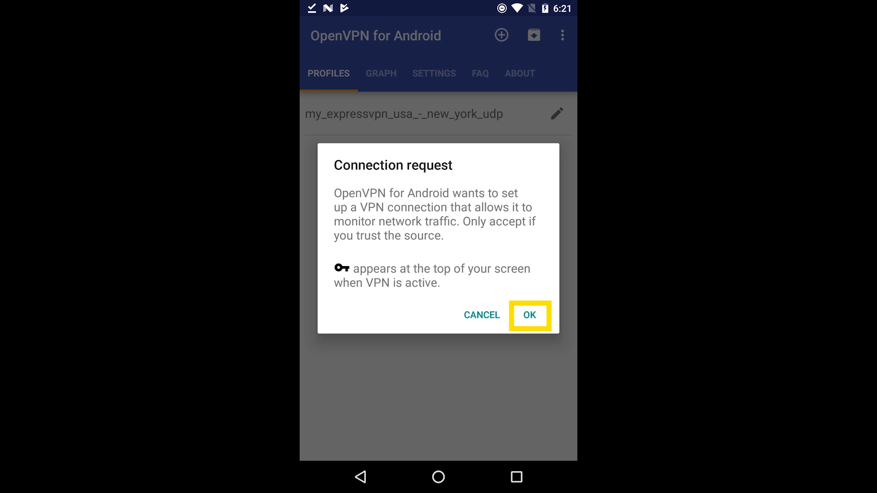
{"action": "left_click", "coordinate": [530, 315]}
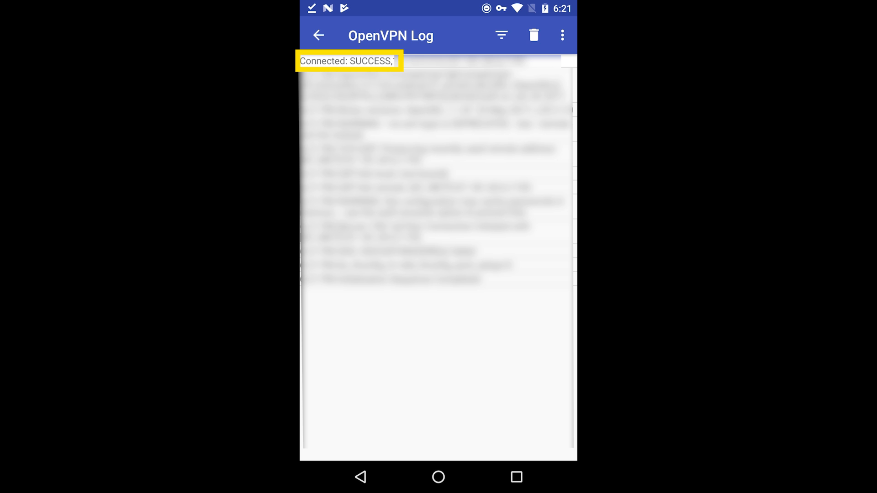
{"action": "left_click", "coordinate": [320, 34]}
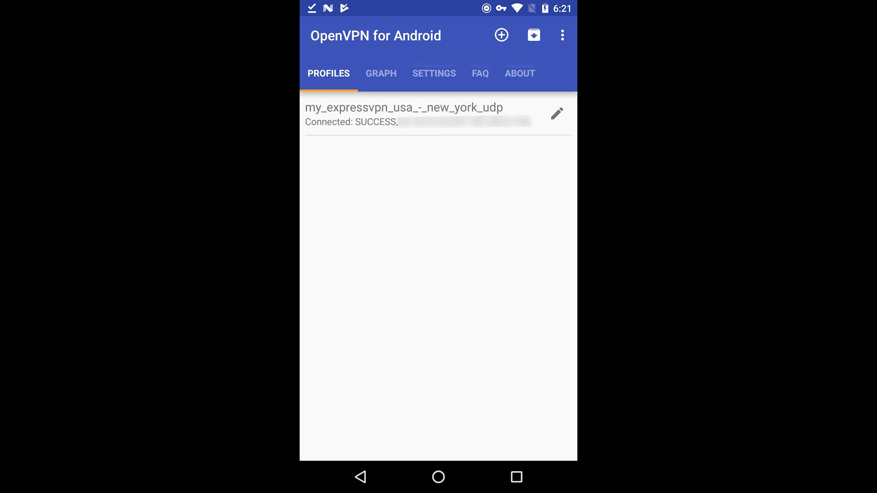
Disconnect the running New York VPN connection from the profile list.
{"action": "left_click", "coordinate": [411, 114]}
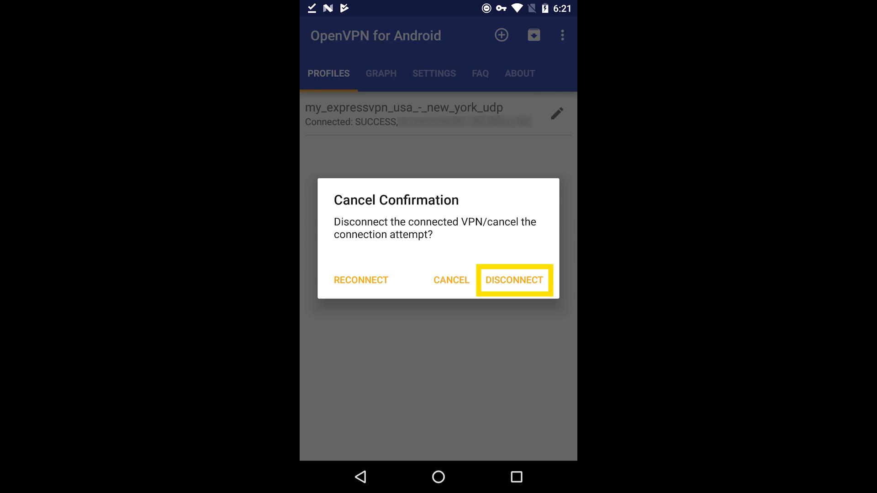
{"action": "left_click", "coordinate": [514, 280]}
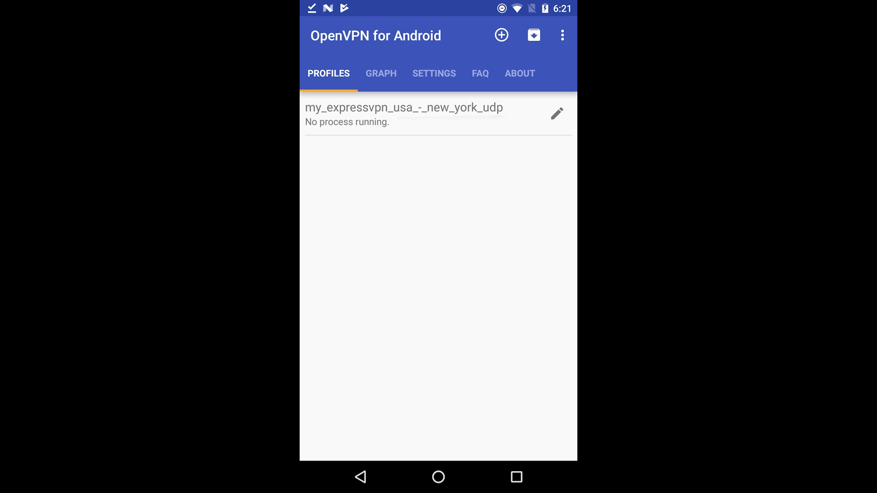
{"action": "left_click", "coordinate": [562, 35]}
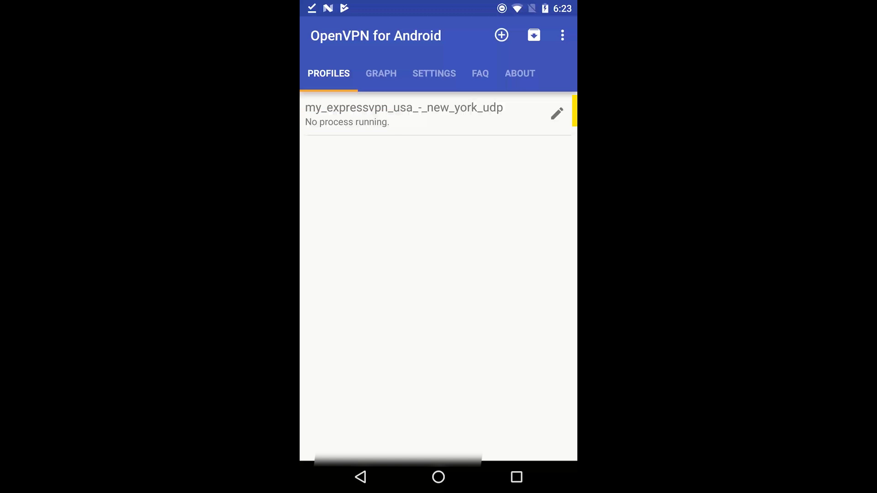
Open the New York profile's editor and request its deletion with the trash icon.
{"action": "left_click", "coordinate": [556, 114]}
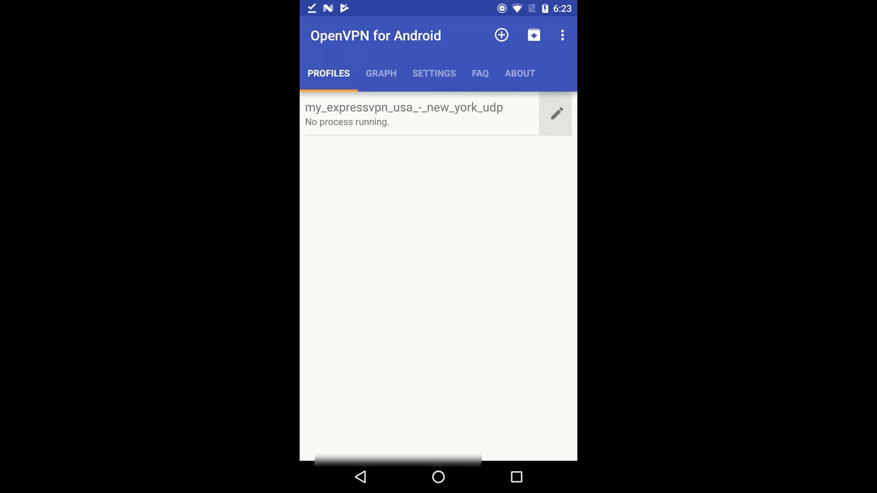
{"action": "left_click", "coordinate": [559, 114]}
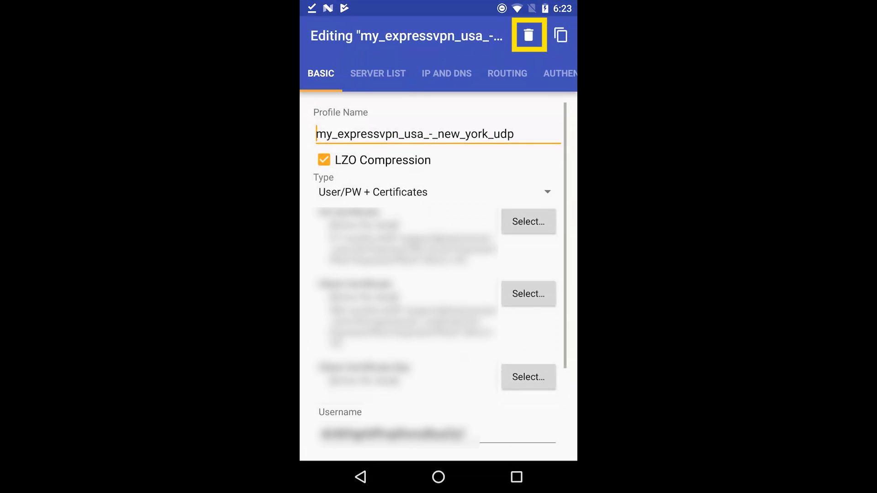
{"action": "left_click", "coordinate": [529, 35]}
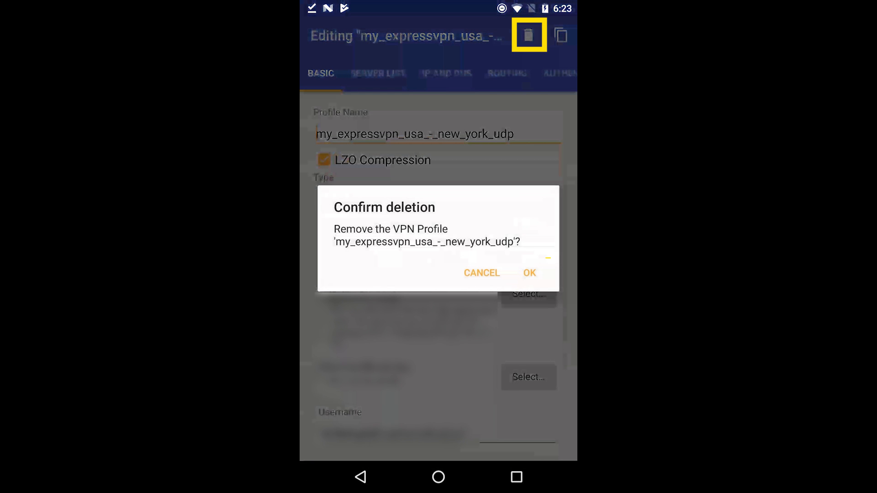